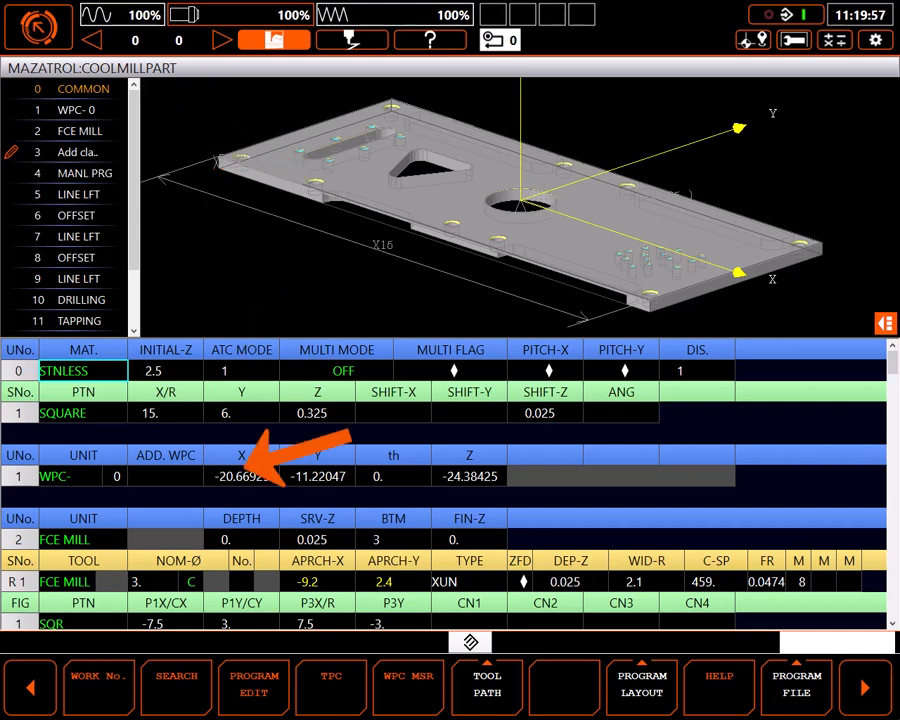
- Page to the end of COOLMILLPART so an empty unit 16 appears
left_click(83, 370)
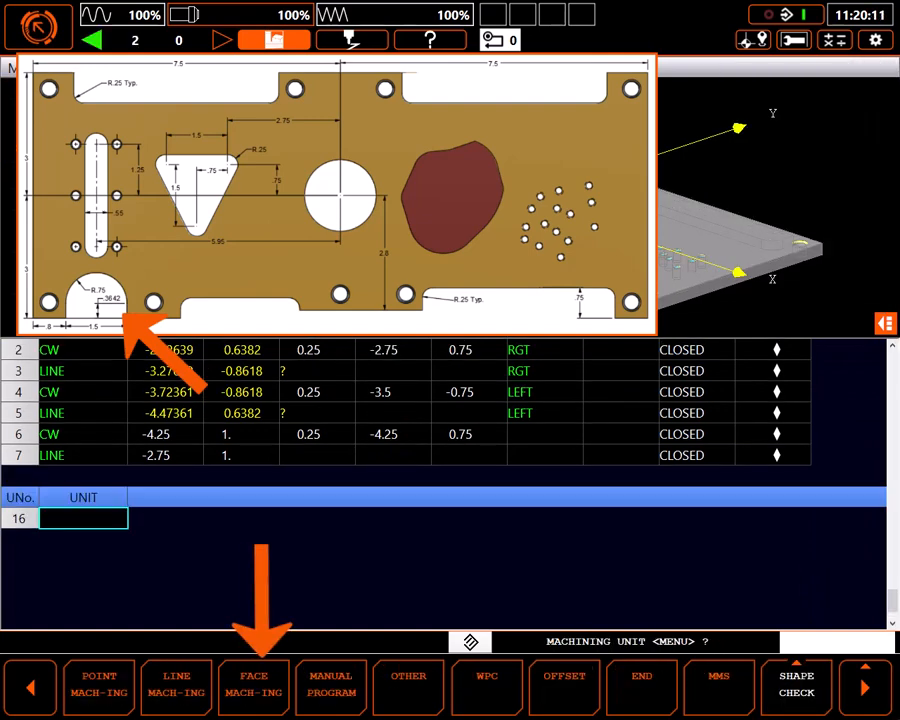
- Make unit 16 a POCKET with depth 0.35, bottom 1, wall 5 and finish allowance 0.014
left_click(253, 683)
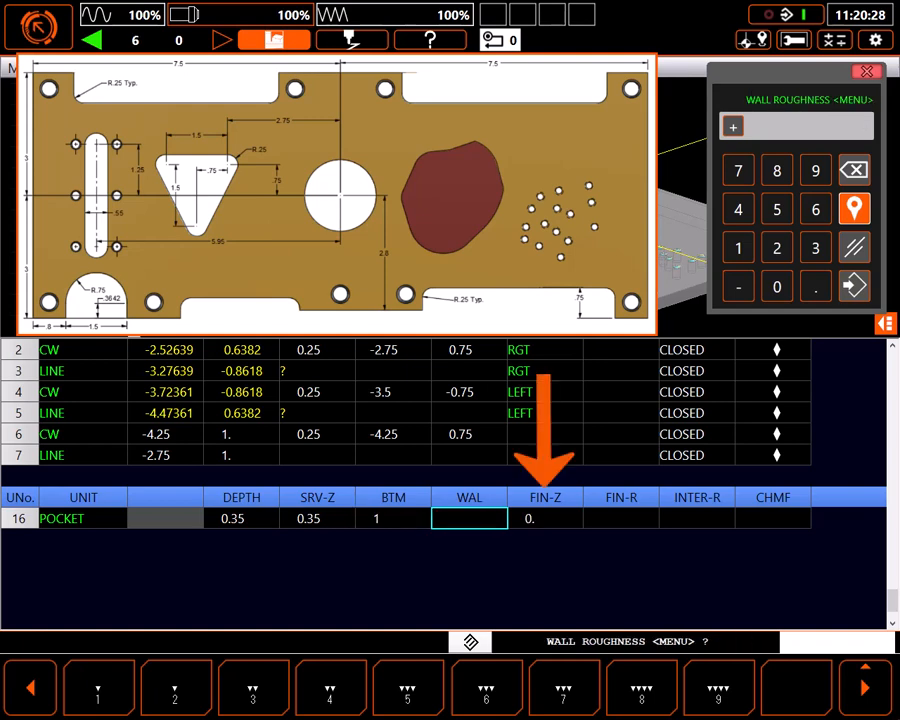
left_click(776, 208)
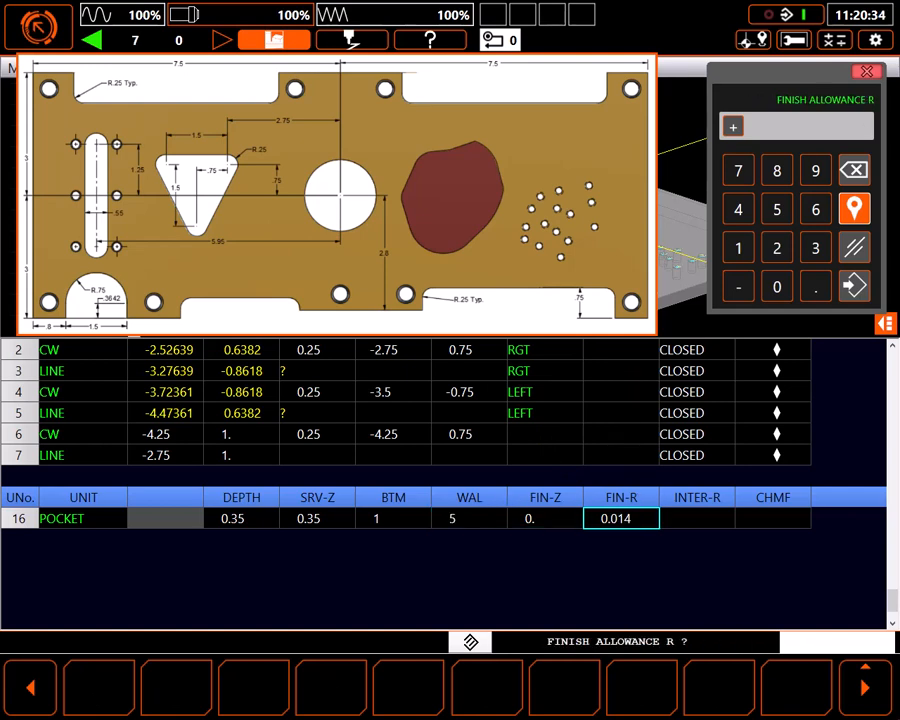
left_click(697, 518)
type("9.")
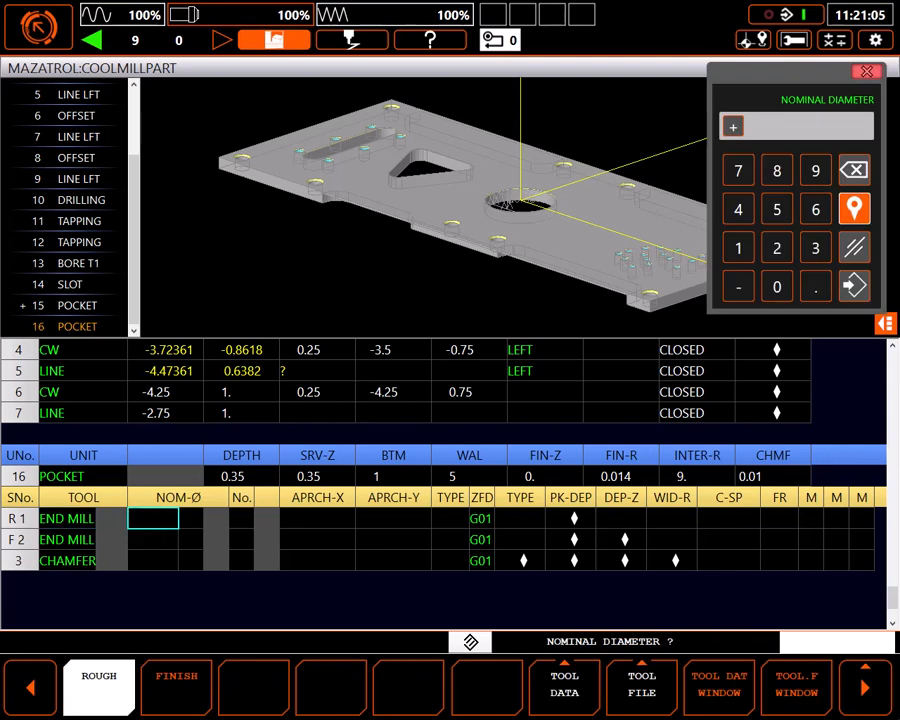
- Assign 0.5 roughing, finishing and chamfer tools with CCW finishing, rapid approach and auto speeds
left_click(718, 686)
type("0.5")
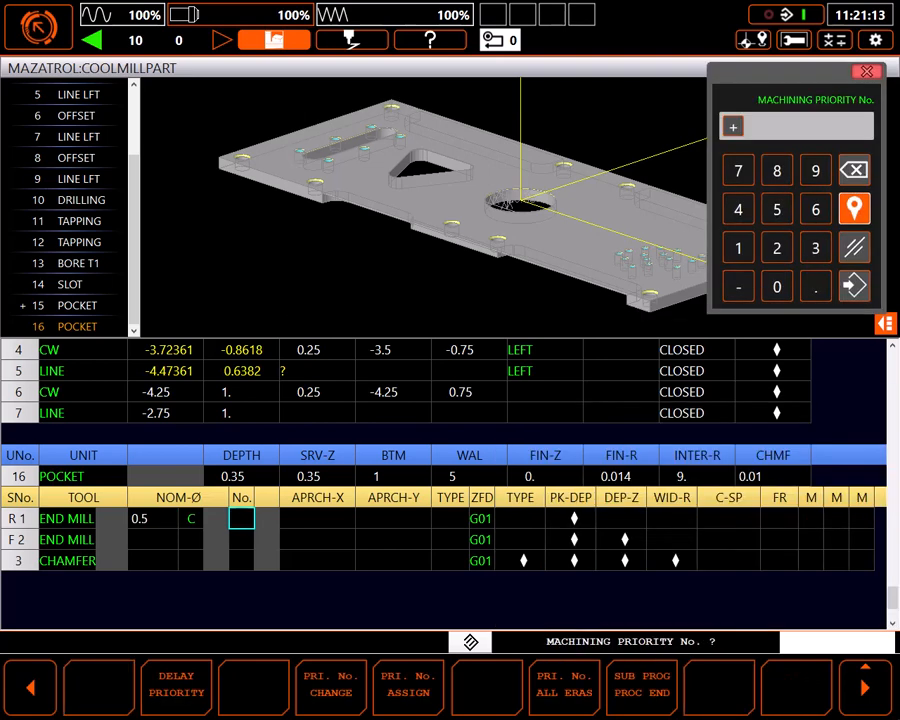
left_click(318, 518)
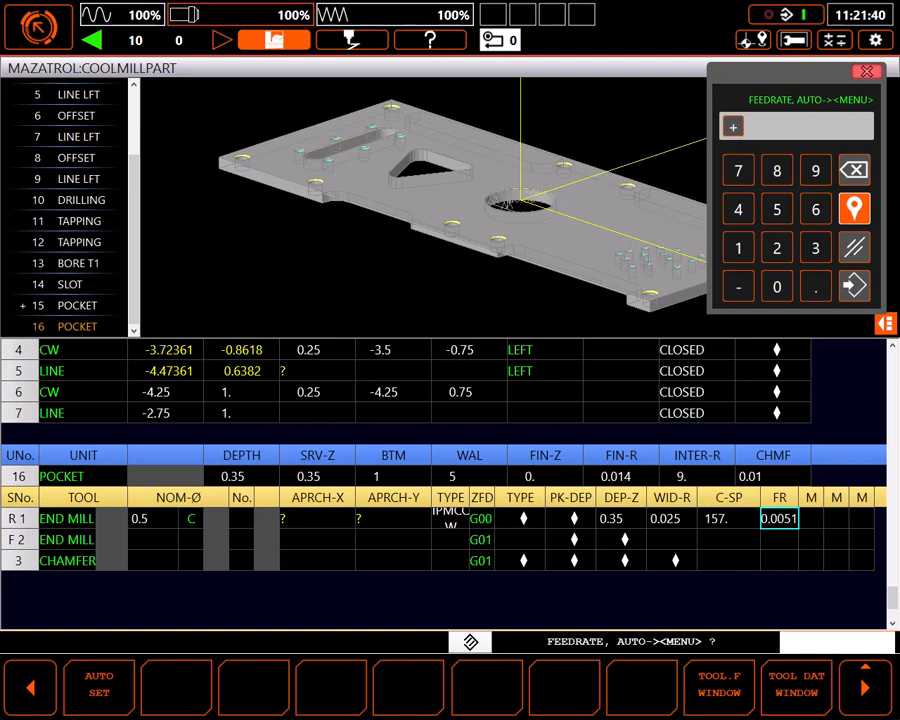
left_click(672, 518)
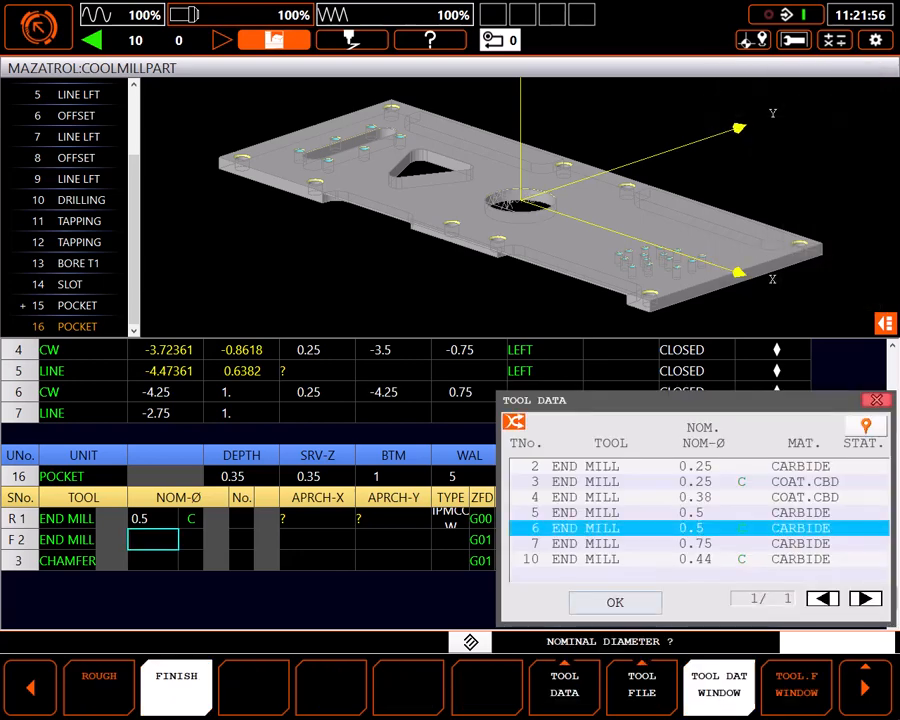
left_click(615, 602)
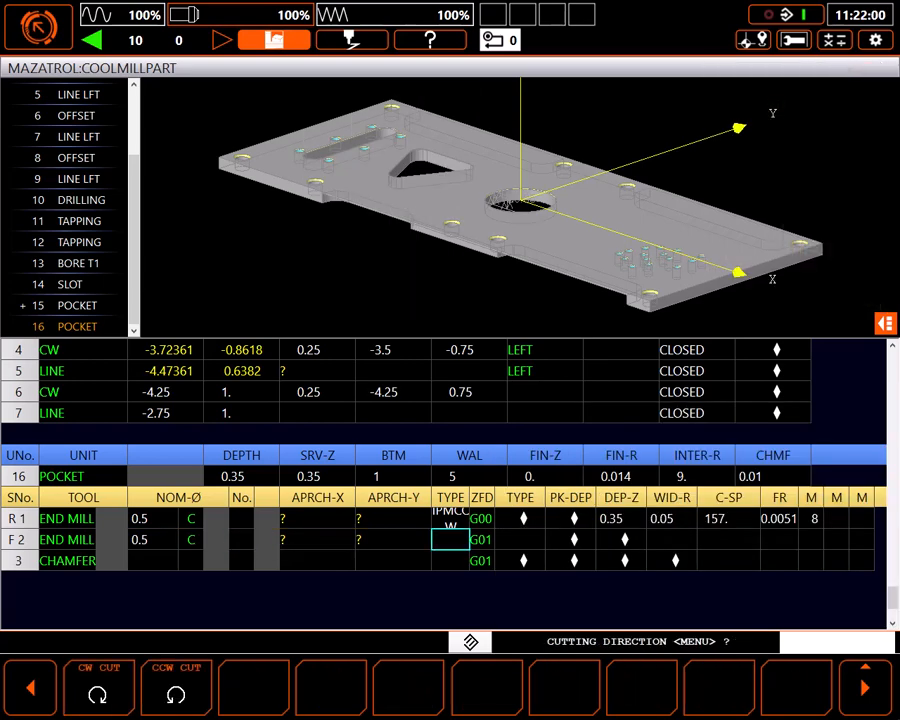
left_click(450, 539)
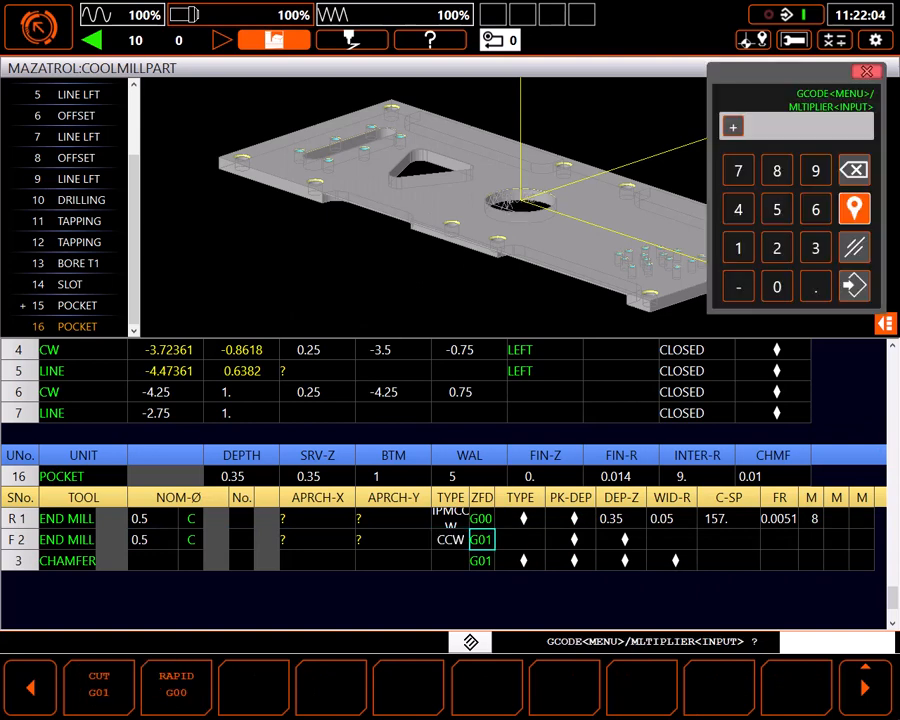
left_click(672, 540)
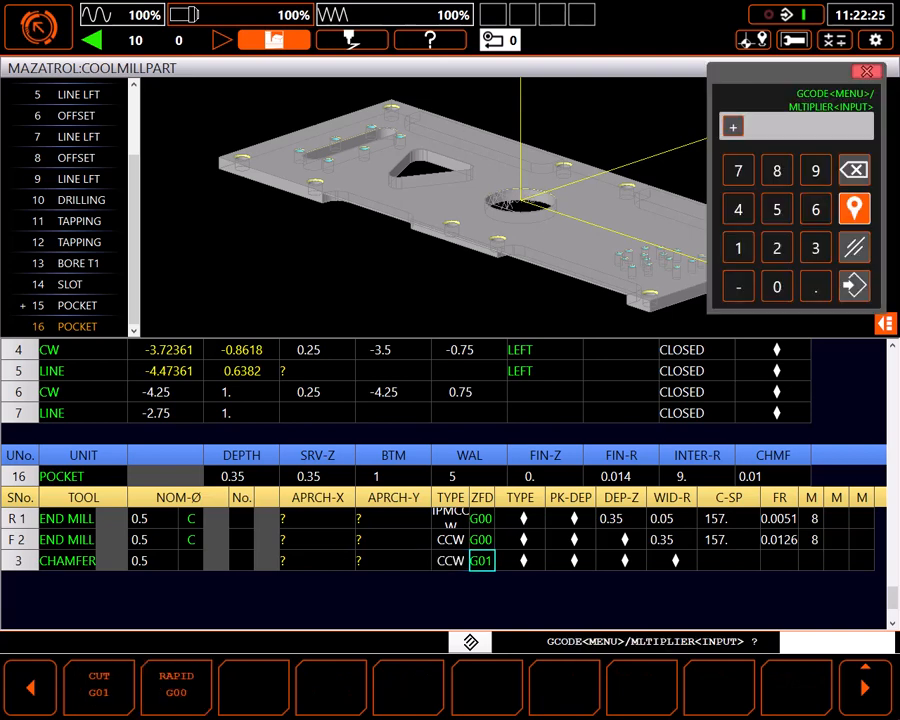
left_click(728, 560)
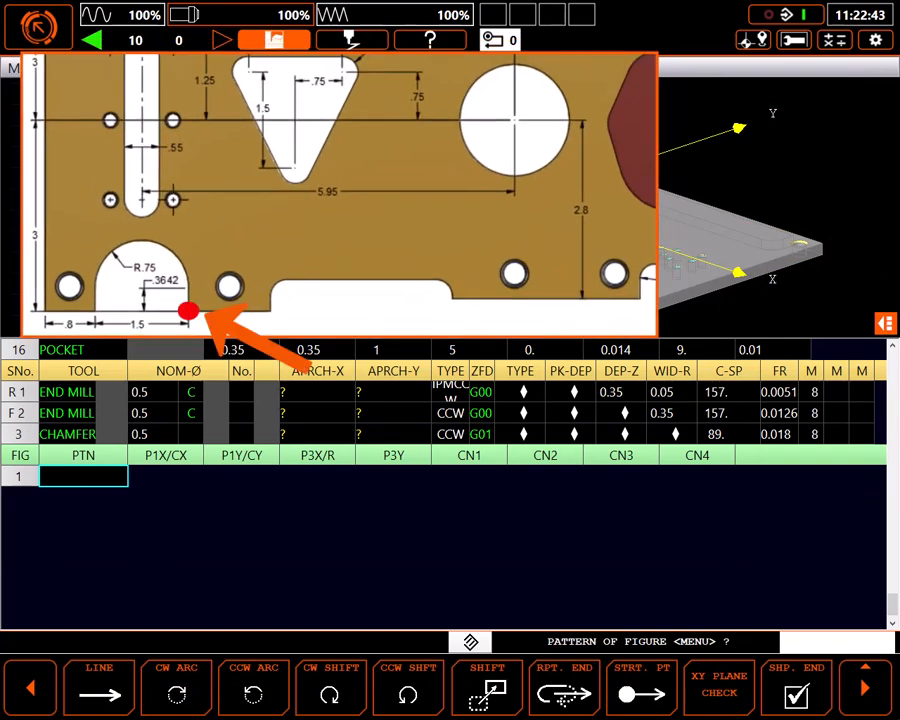
- Enter the pocket start point -5.2, -3 and a line to -5.2, -2.6358
left_click(99, 667)
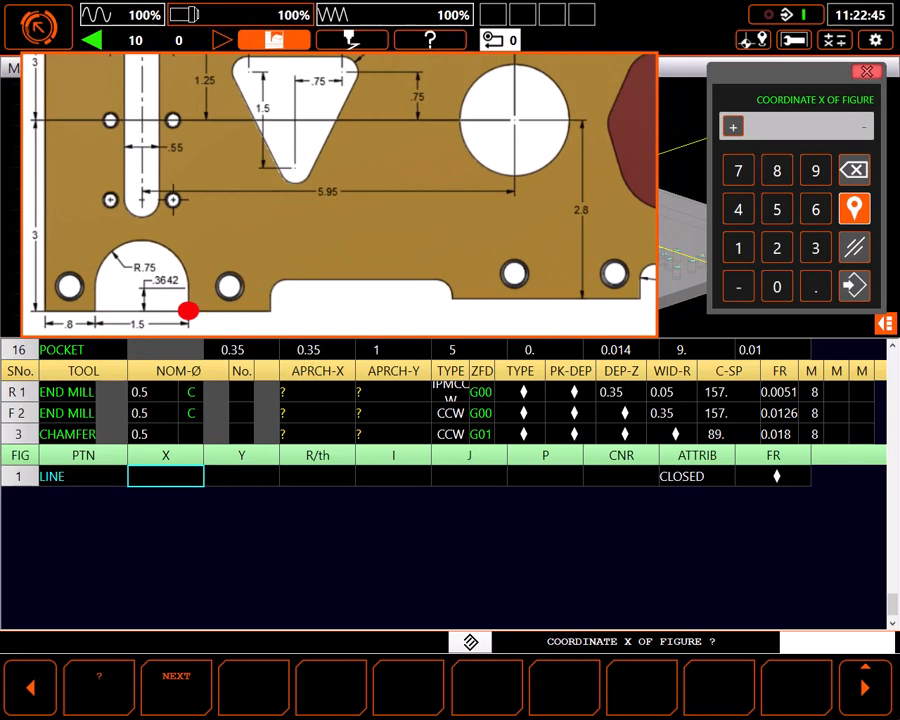
left_click(854, 286)
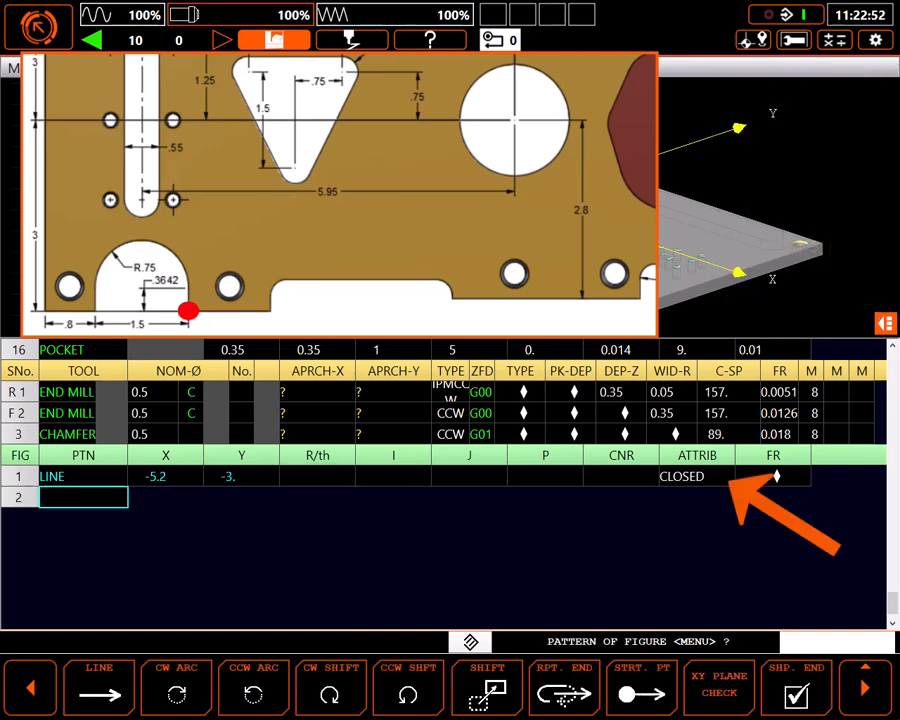
left_click(99, 687)
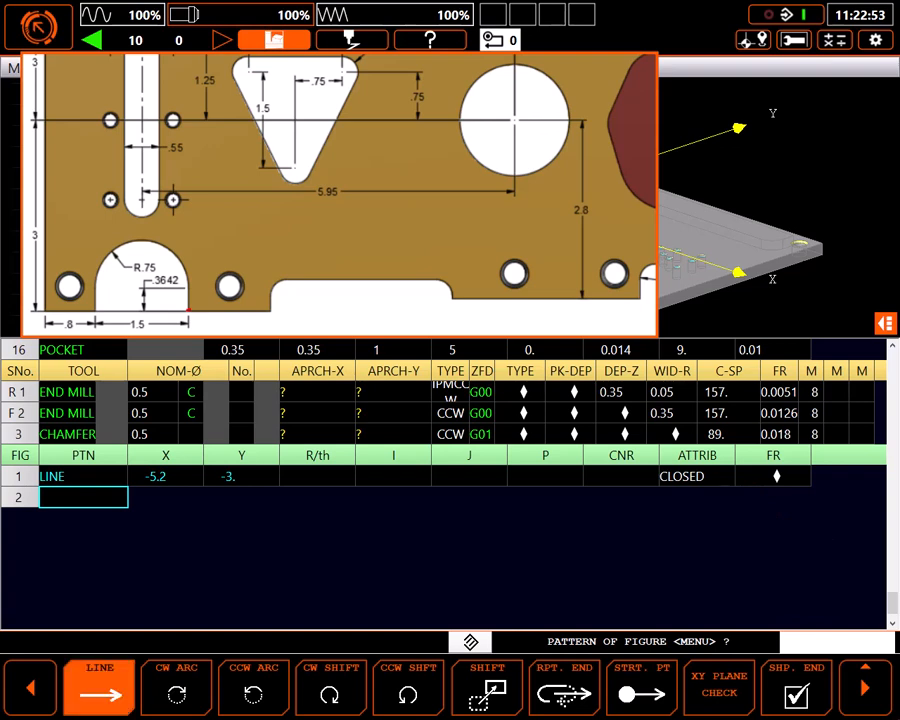
left_click(99, 685)
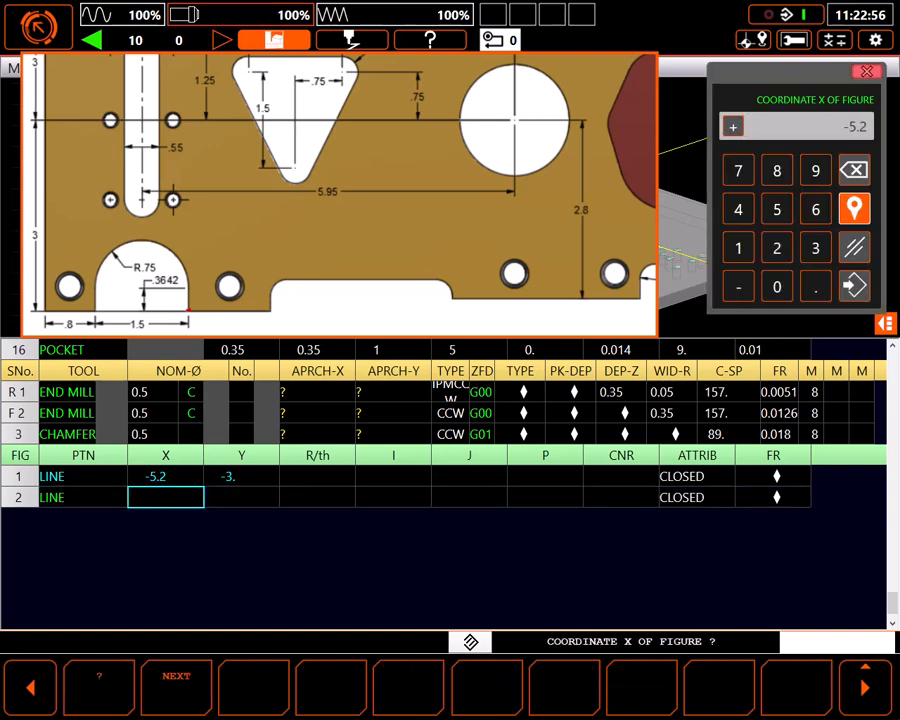
left_click(853, 285)
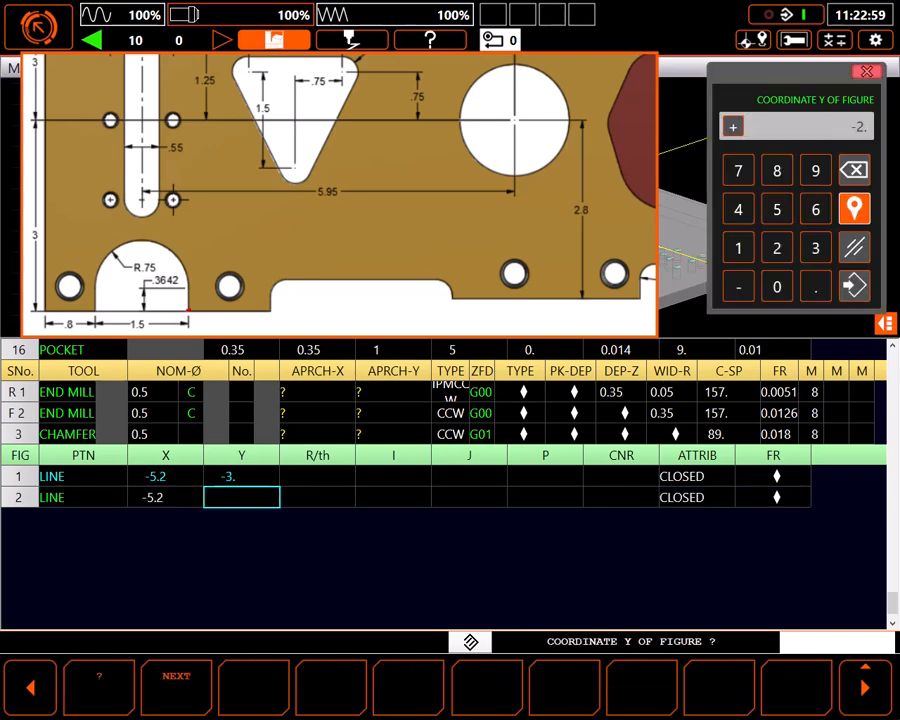
left_click(853, 287)
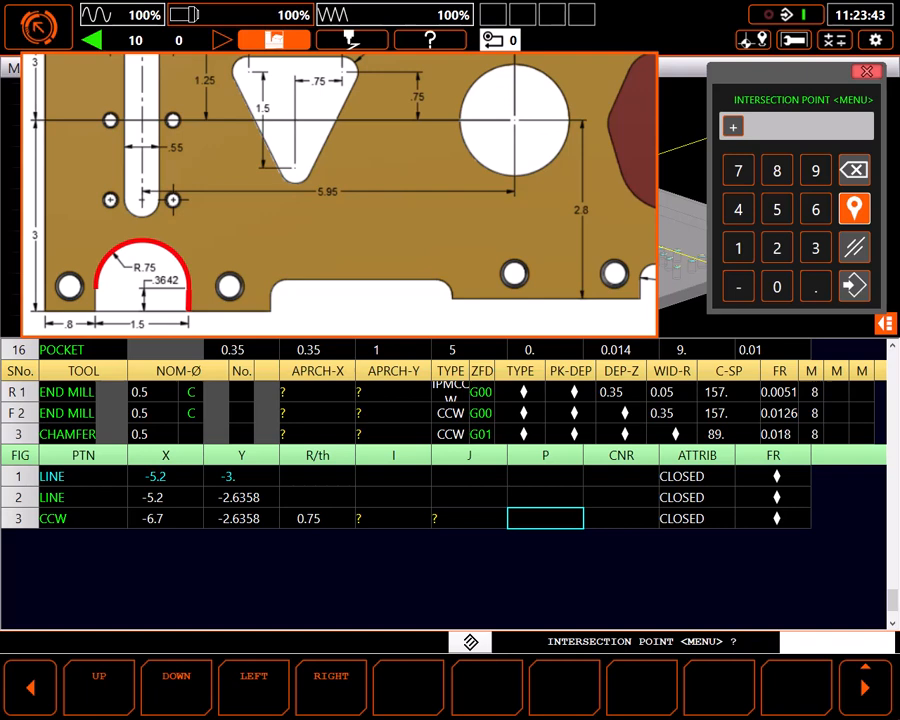
- Add the 0.75 CCW arc and a final line set to OPEN, then check the outline
left_click(866, 71)
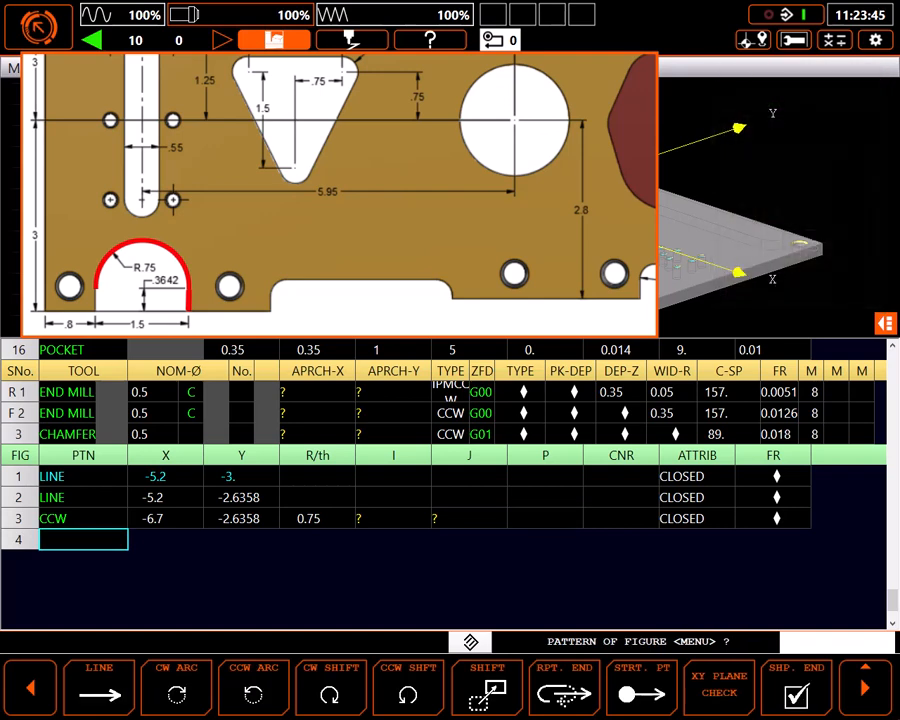
left_click(98, 680)
type("-5.")
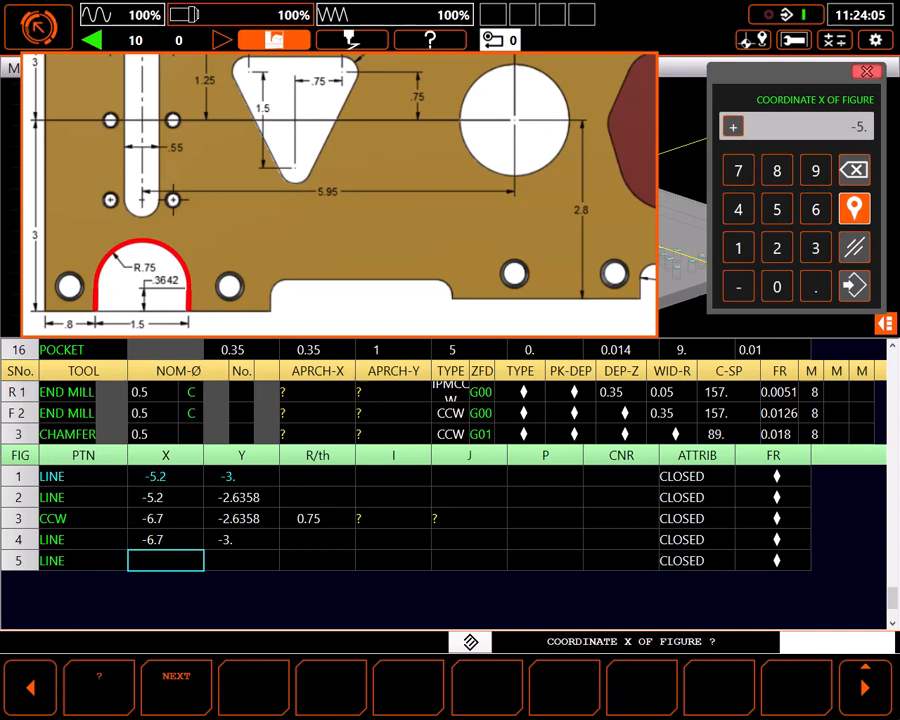
left_click(854, 286)
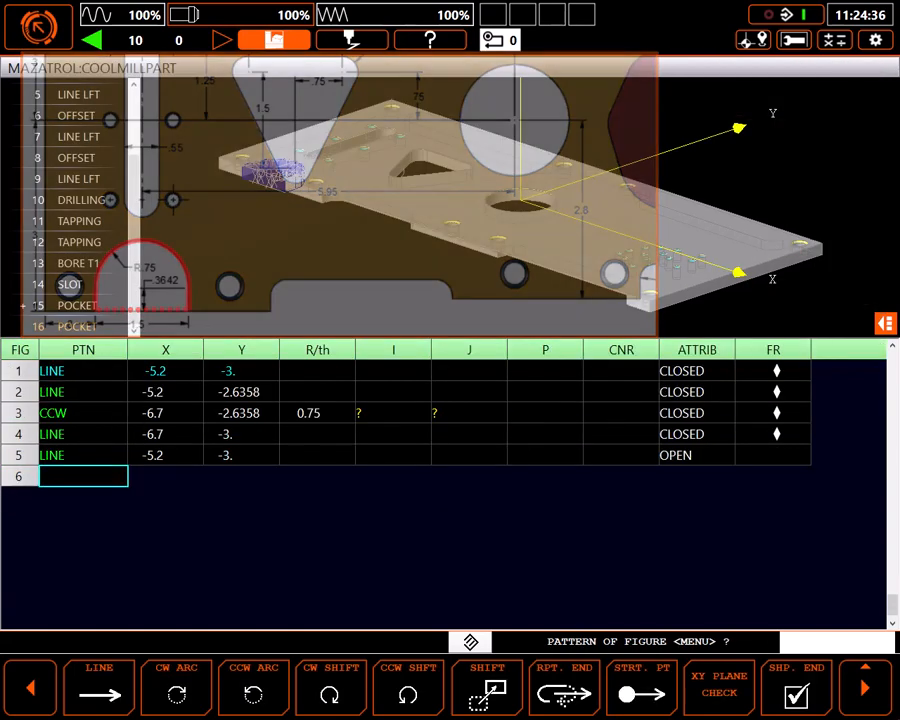
left_click(718, 687)
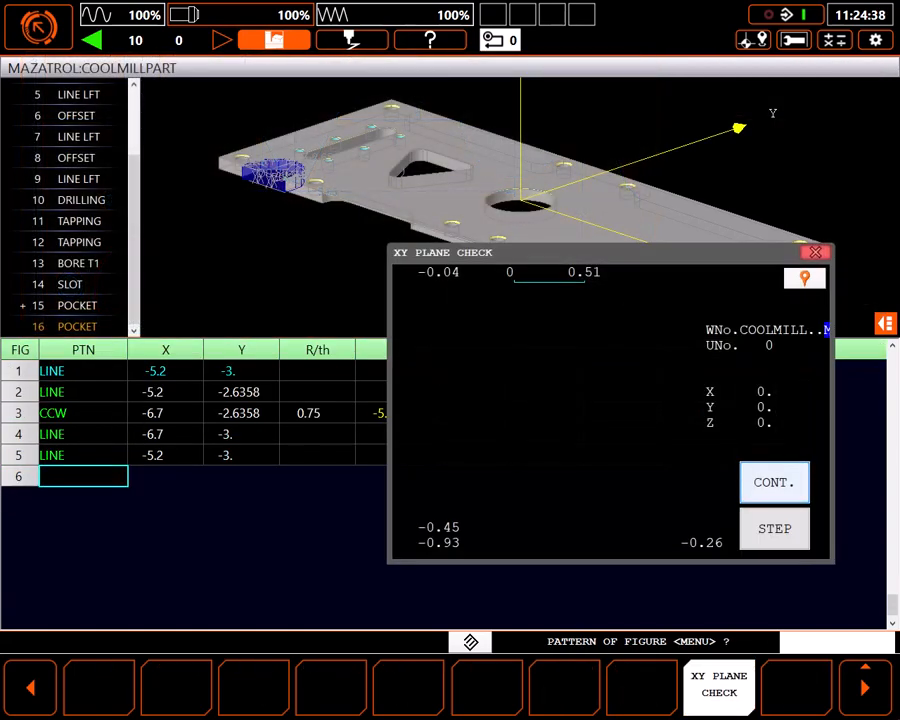
- Close the XY plane check and add END unit 17
left_click(773, 482)
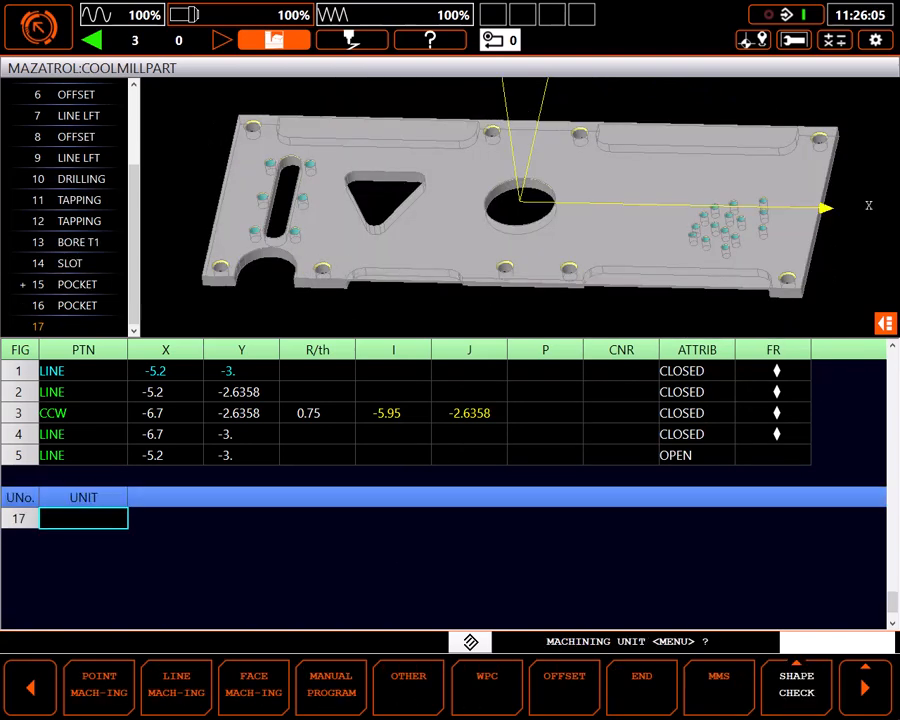
left_click(641, 685)
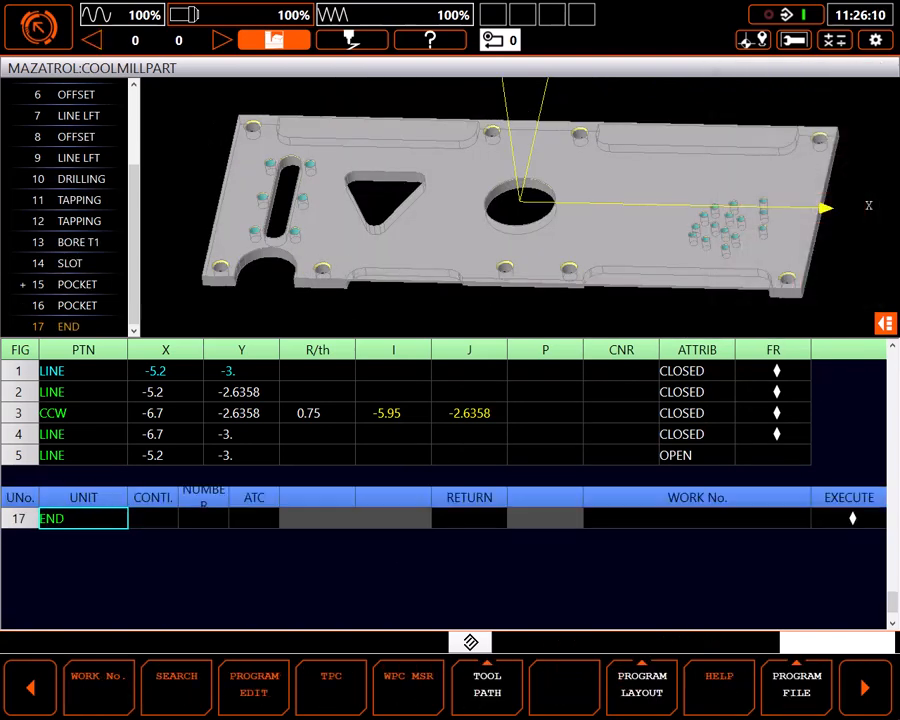
- Simulate pocket unit 16's tool path step by step, then exit the simulation
left_click(486, 687)
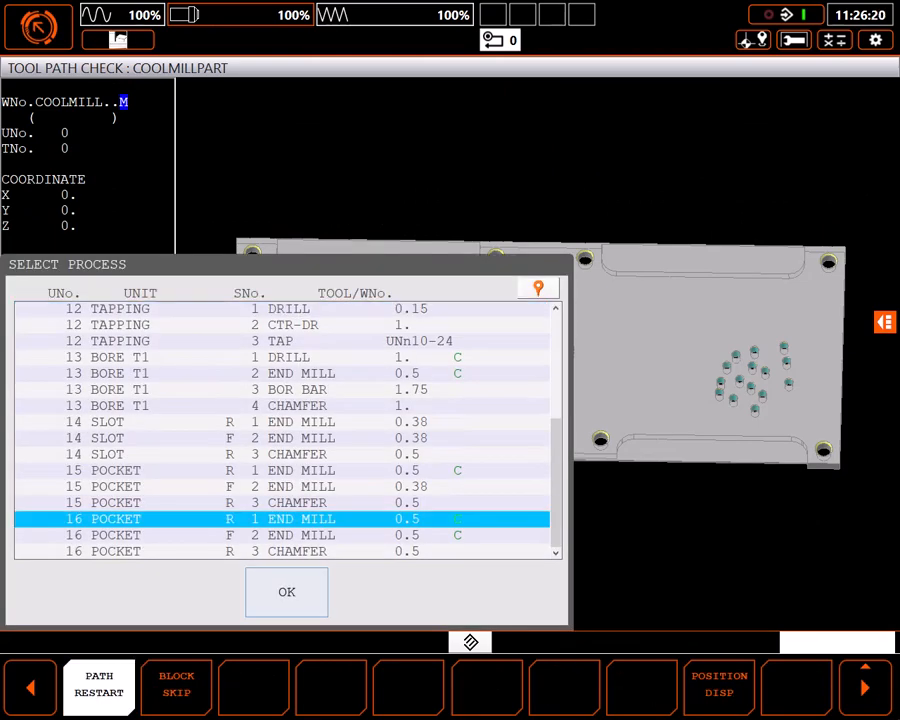
left_click(287, 592)
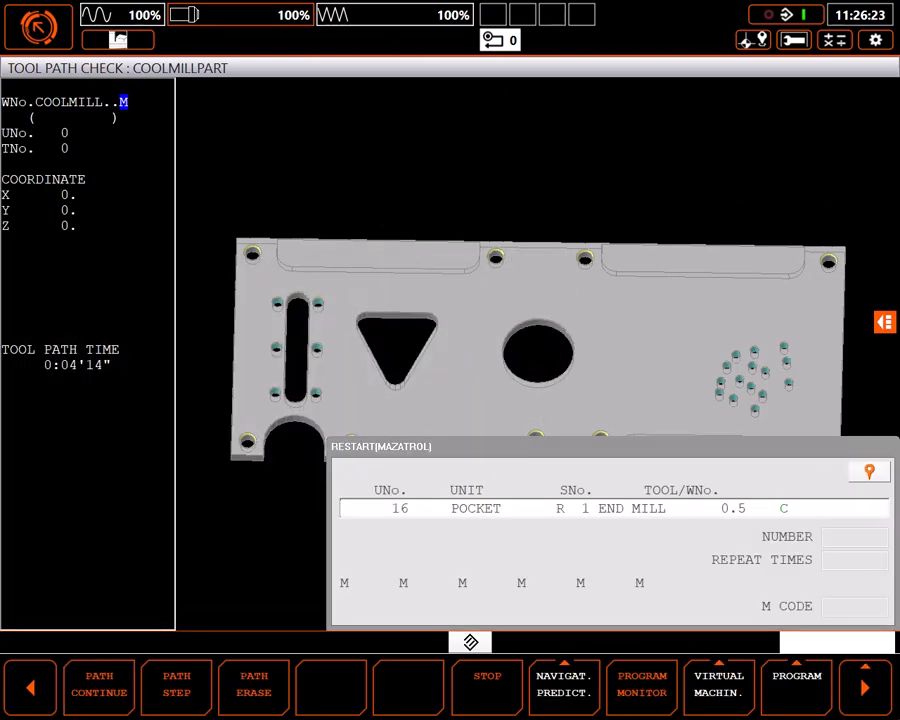
left_click(176, 683)
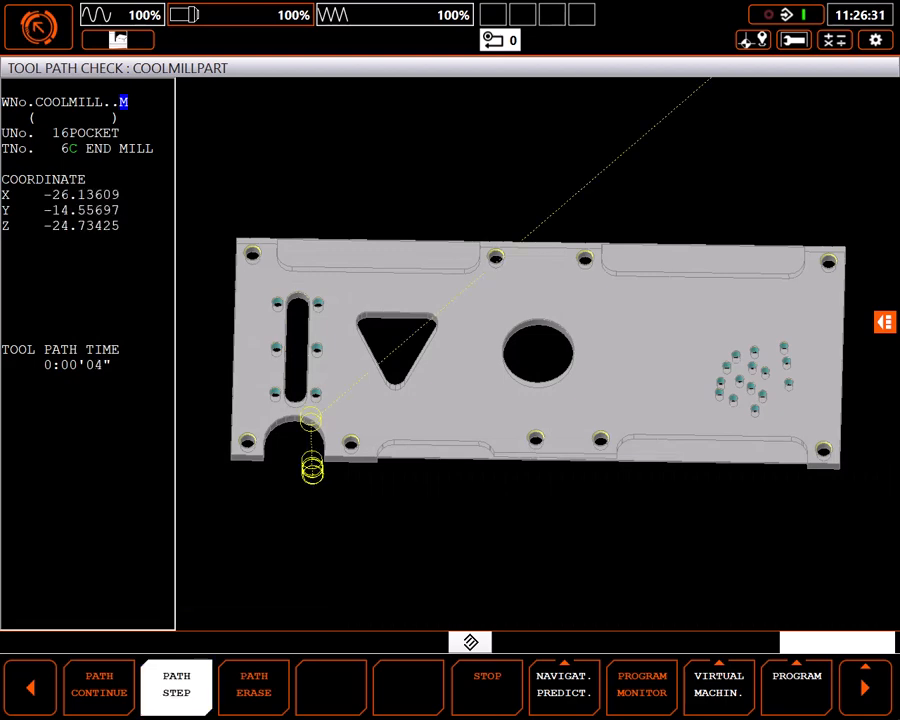
left_click(176, 684)
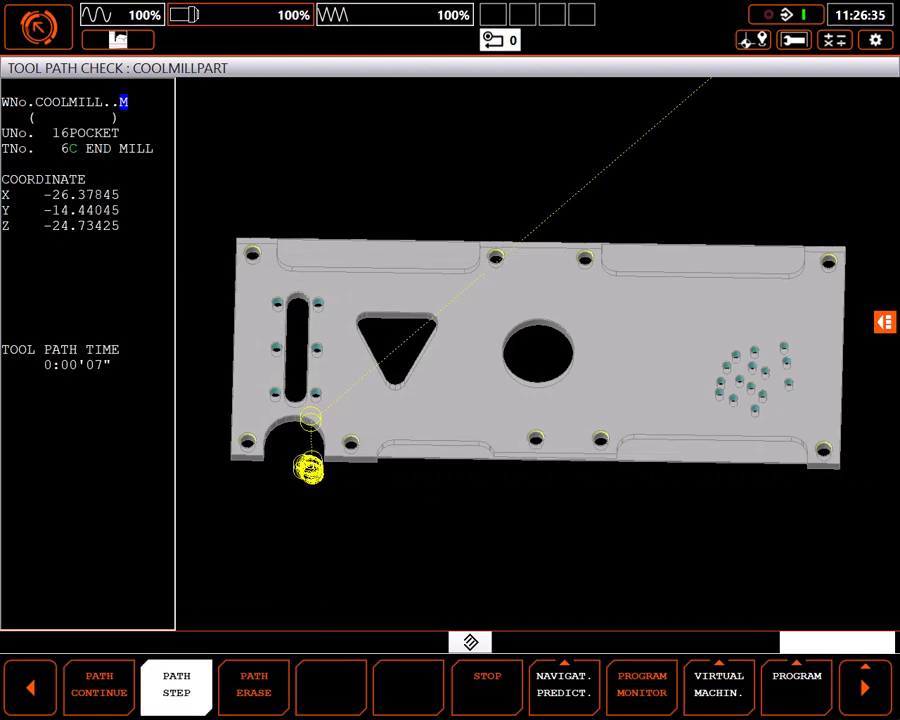
left_click(98, 684)
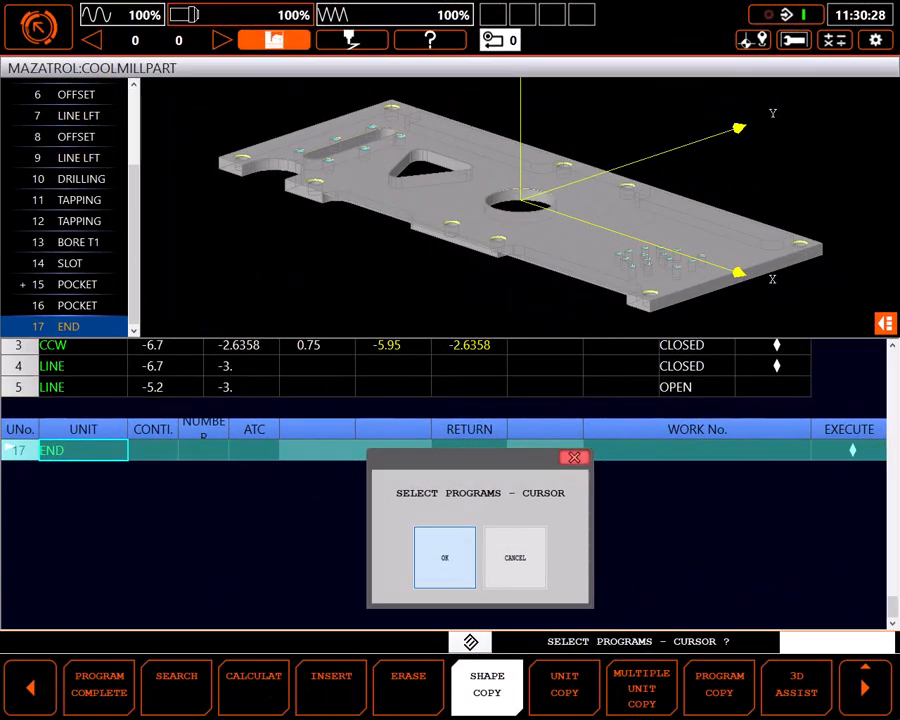
- Confirm removing the END unit and make unit 17 a POCKET unit
left_click(444, 557)
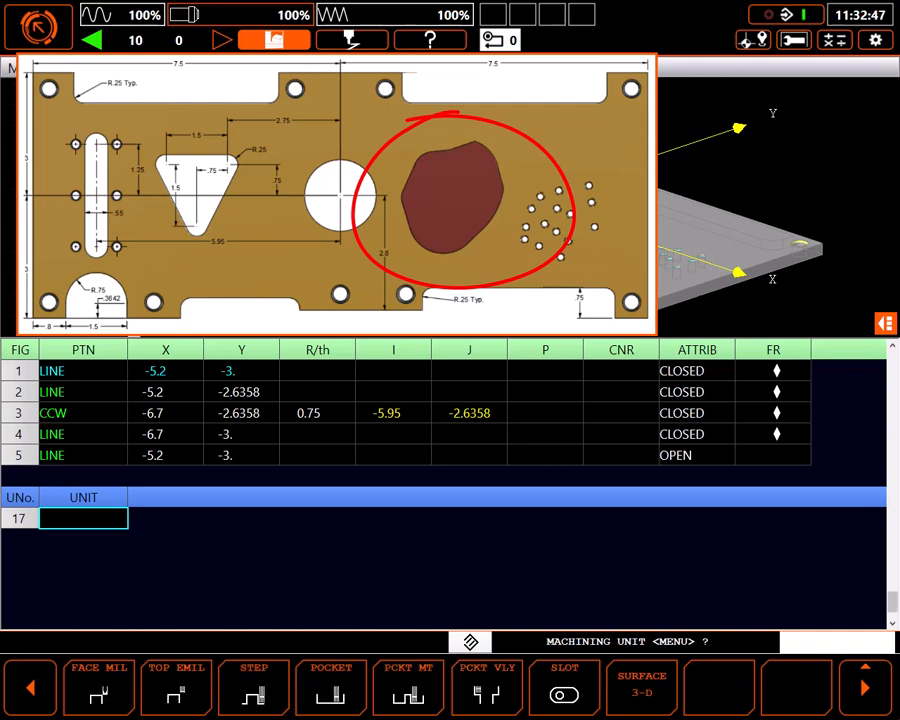
left_click(330, 685)
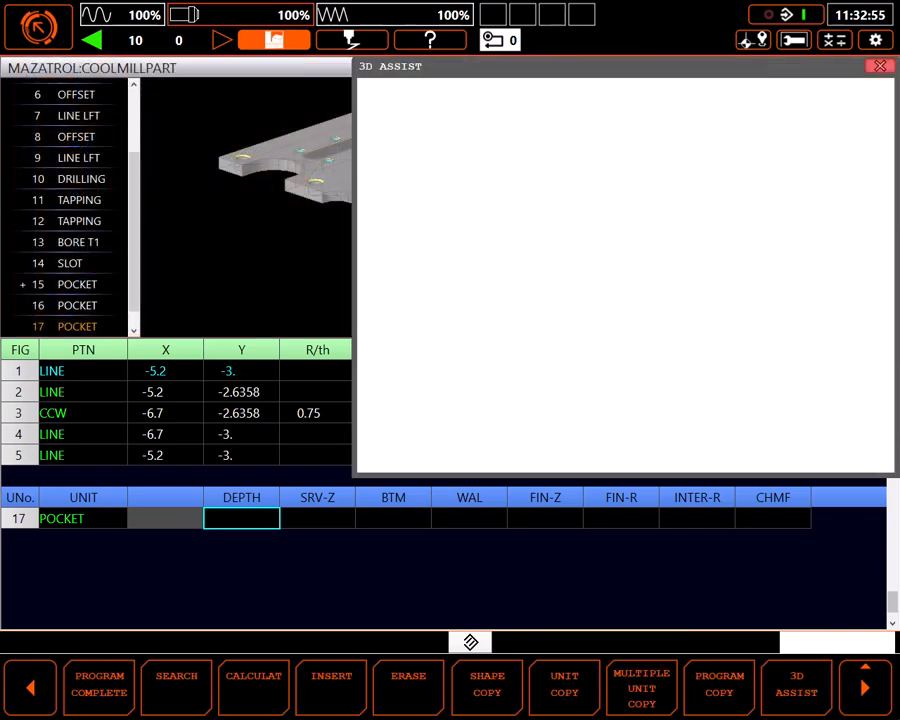
- Measure the pocket wall in 3D Assist to set unit 17's depth to 0.1
left_click(795, 688)
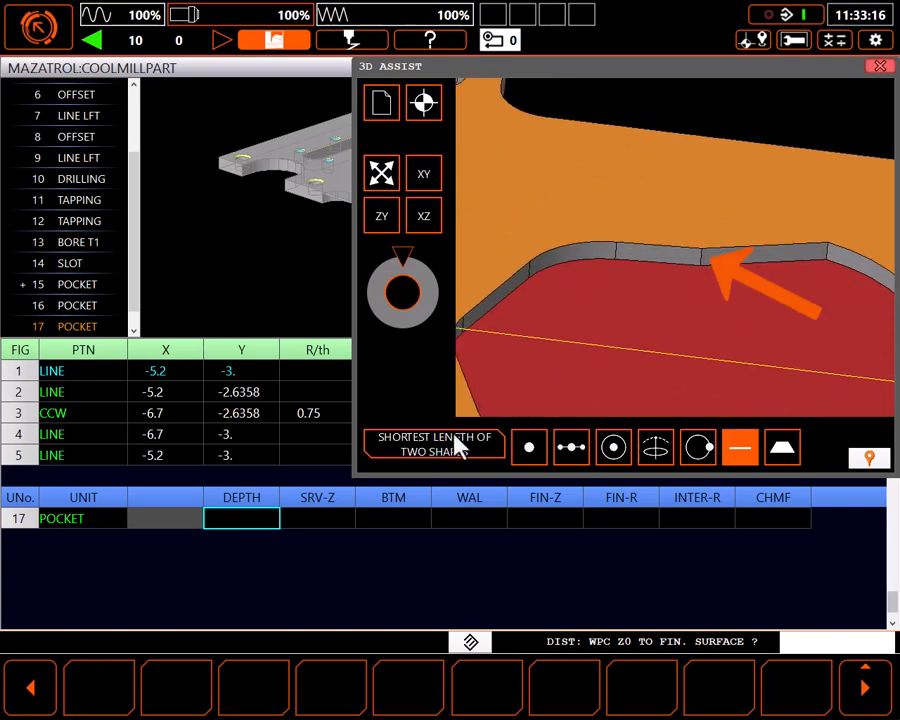
left_click(560, 99)
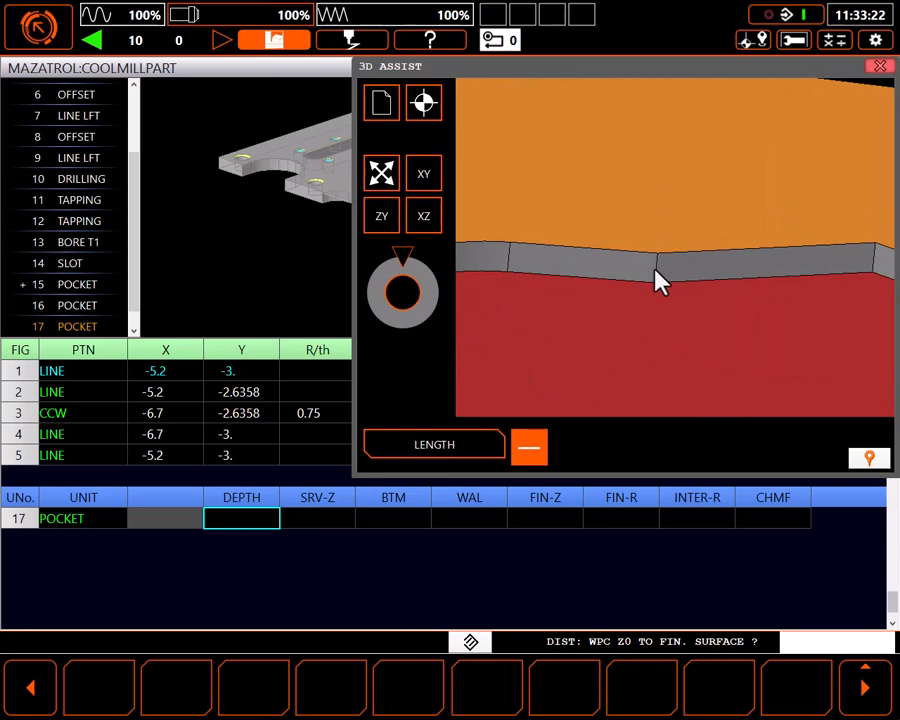
left_click(657, 275)
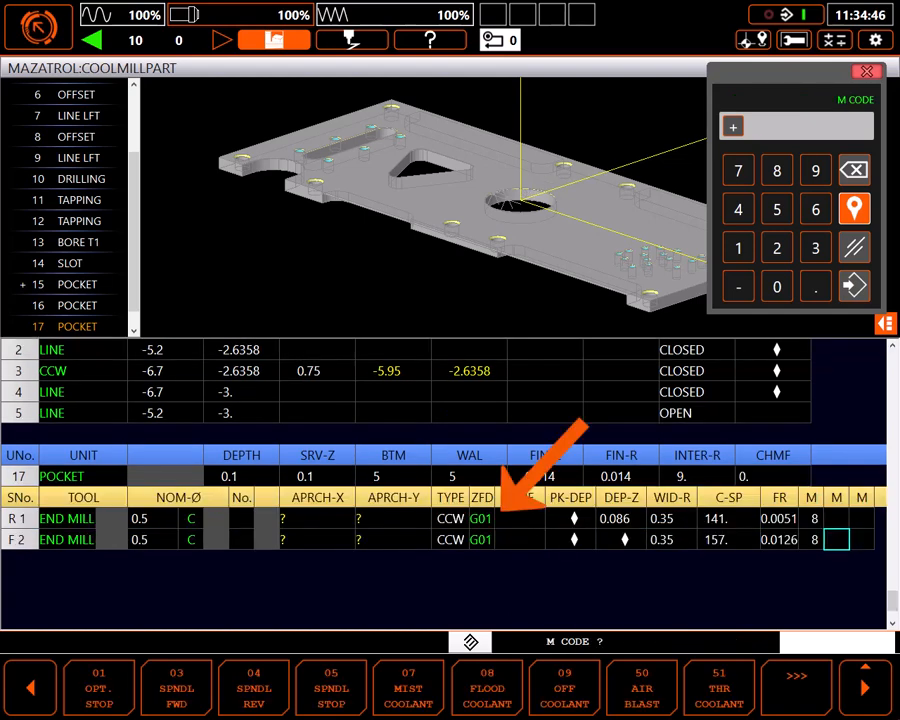
- Finish unit 17's tooling and capture the pocket bottom outline in 3D Assist
left_click(866, 71)
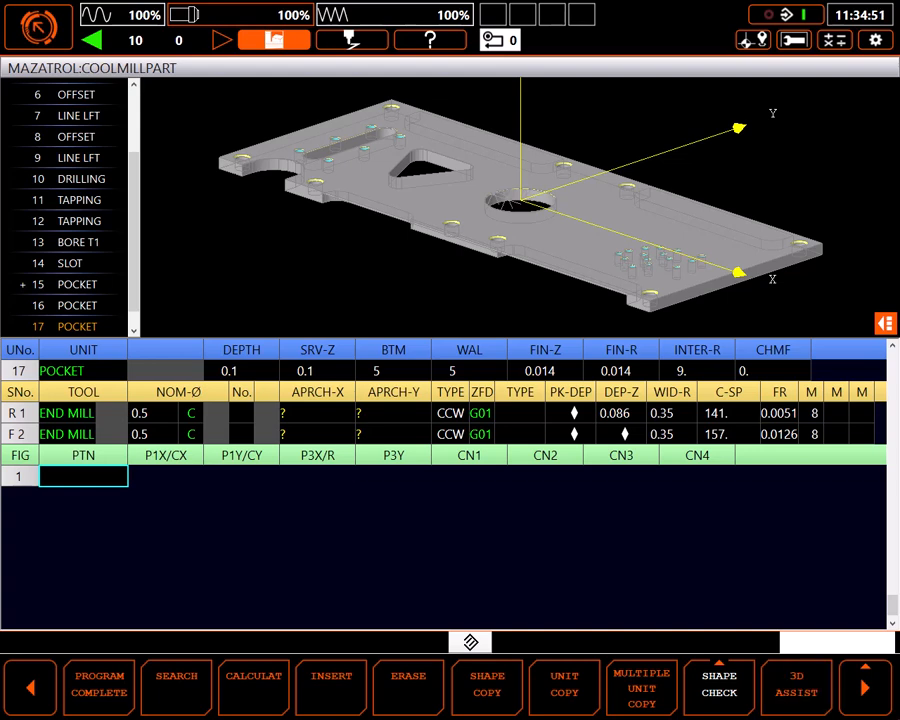
left_click(796, 687)
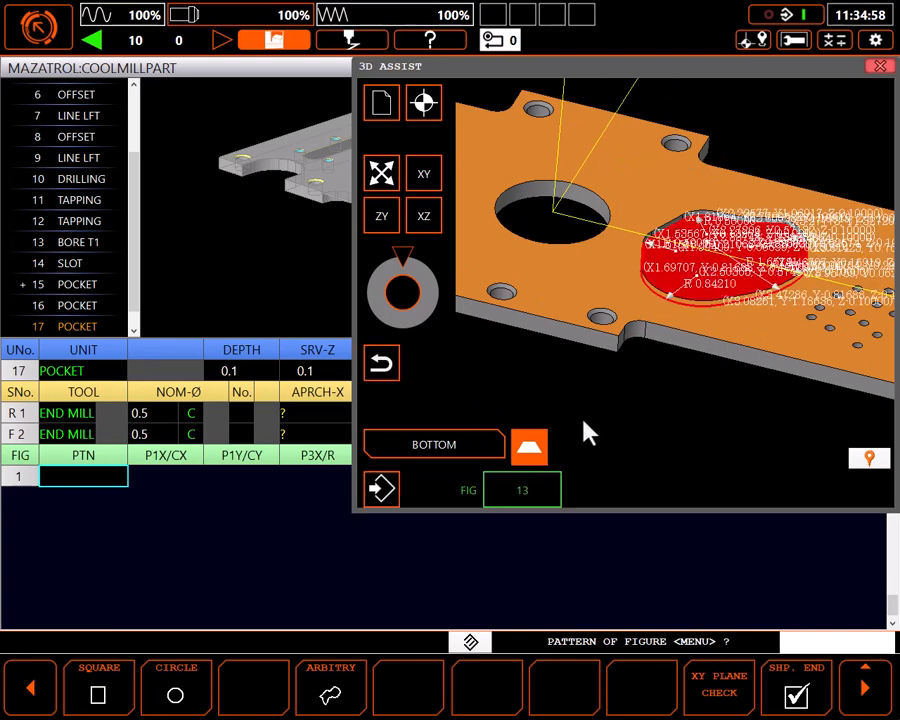
mouse_move(560, 490)
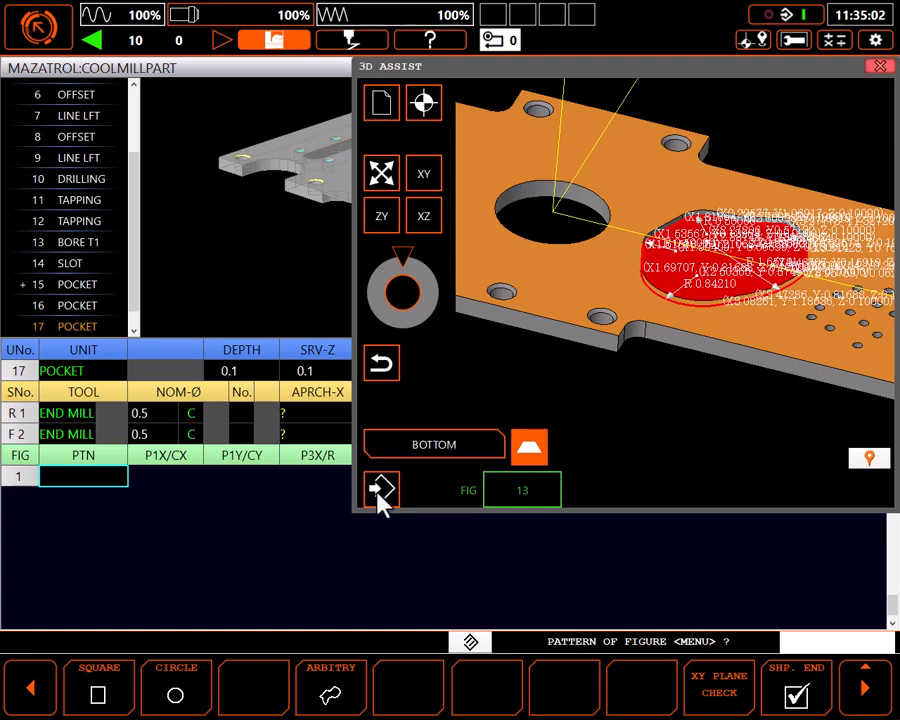
- Transfer the 13 outline elements into FIG 1–13, end the shape, and erase END
left_click(381, 489)
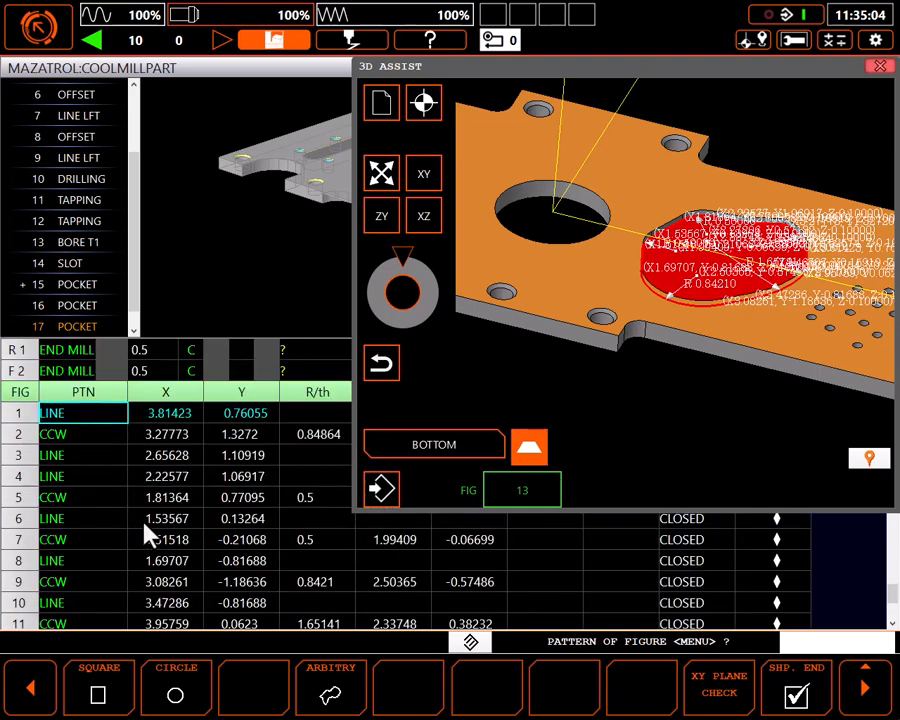
scroll("down", 3)
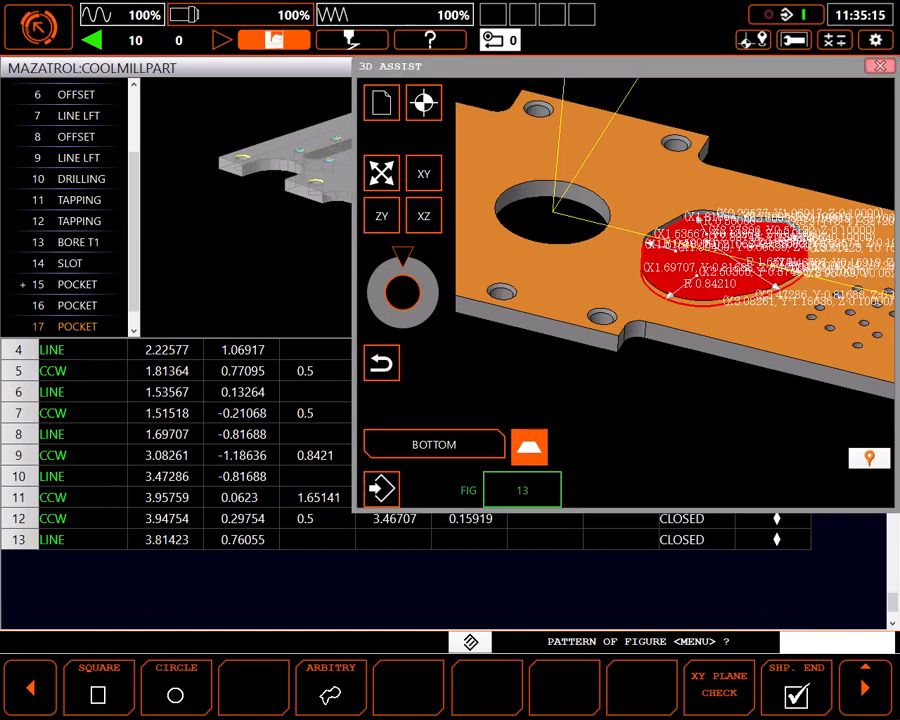
left_click(881, 65)
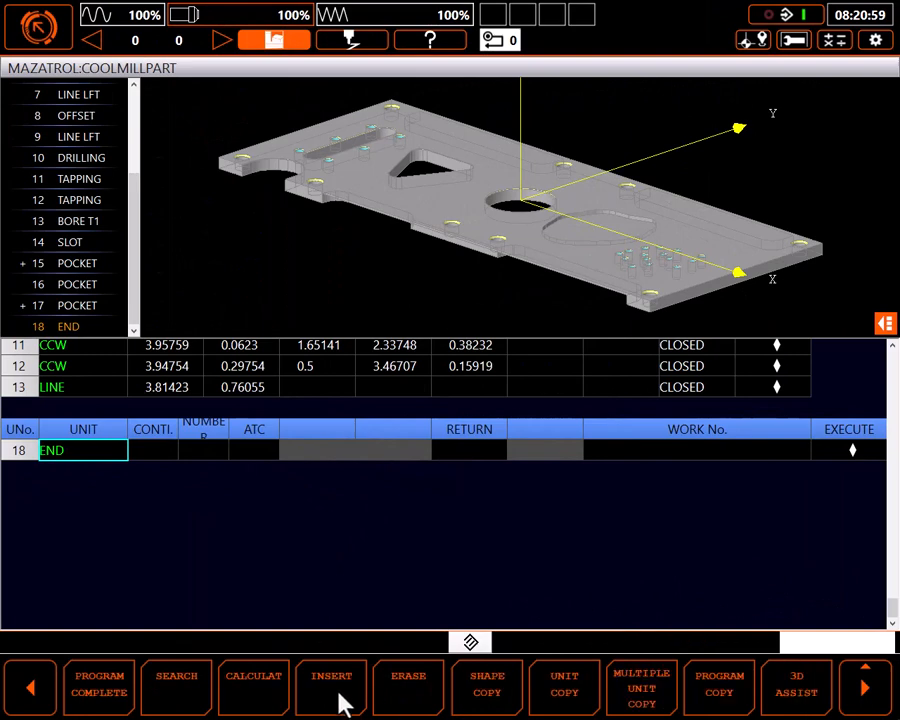
left_click(408, 687)
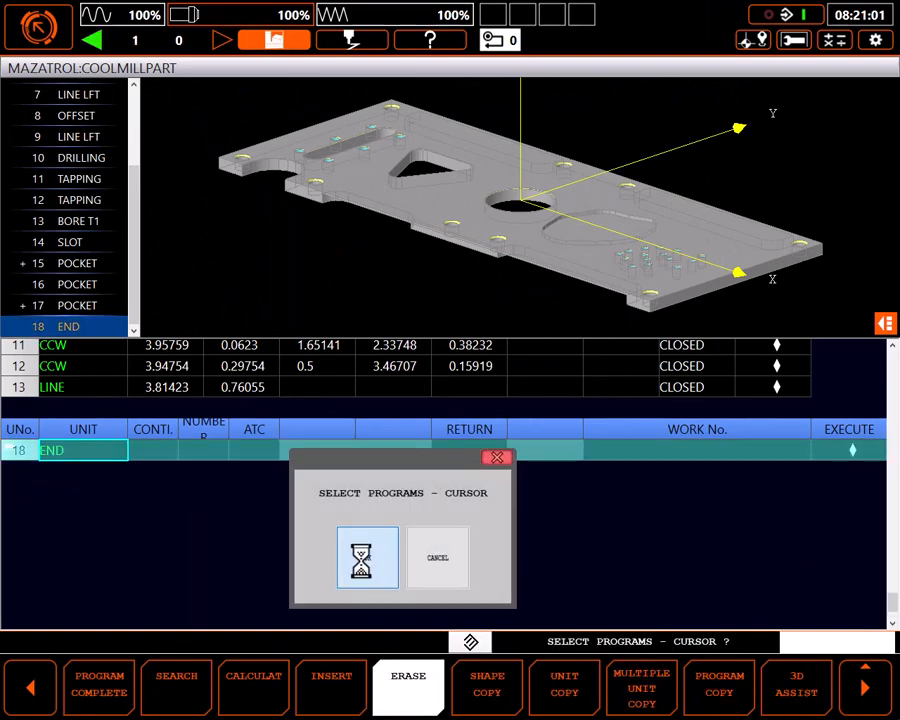